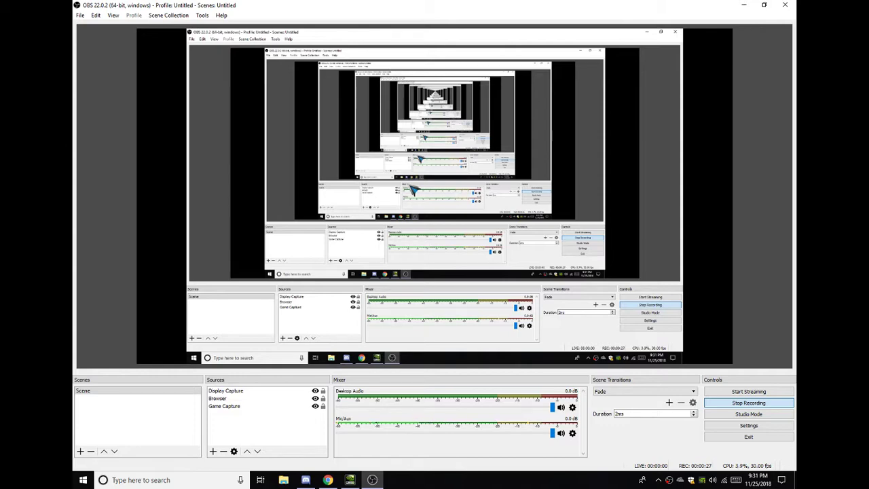
mouse_move(432, 259)
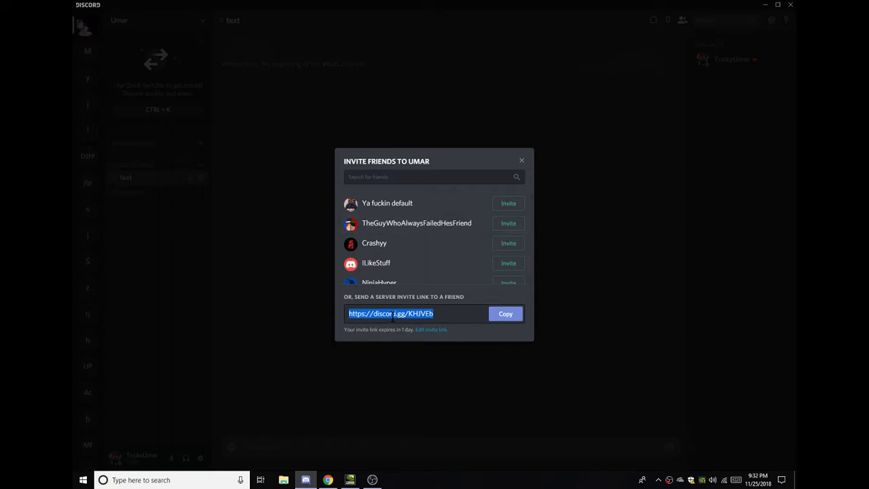
Step: Join the Umar server through Add a Server using its invite link
left_click(521, 160)
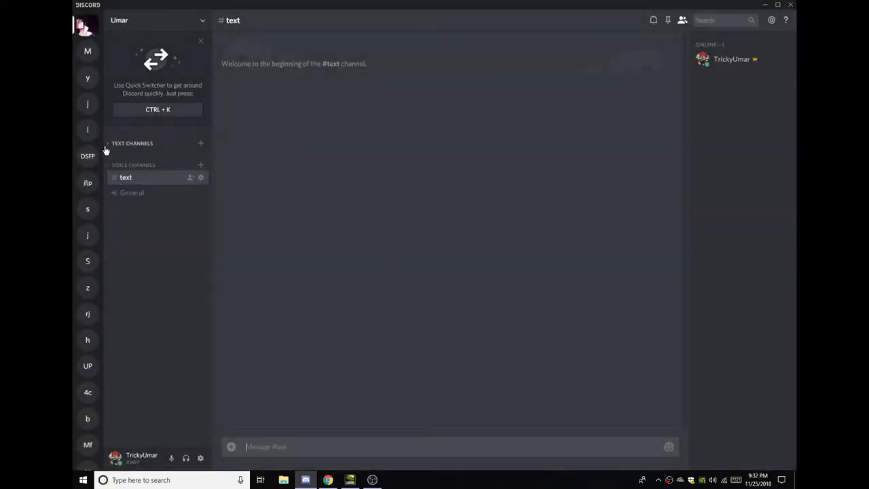
scroll("down", 3)
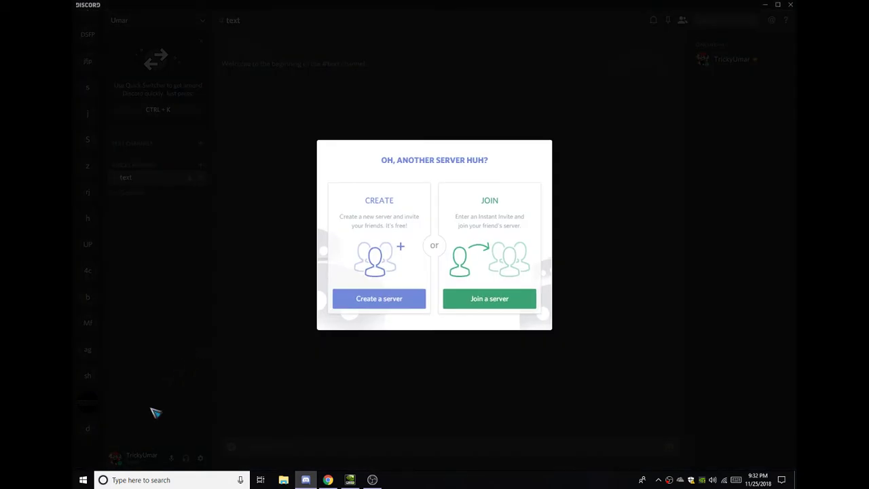
mouse_move(488, 299)
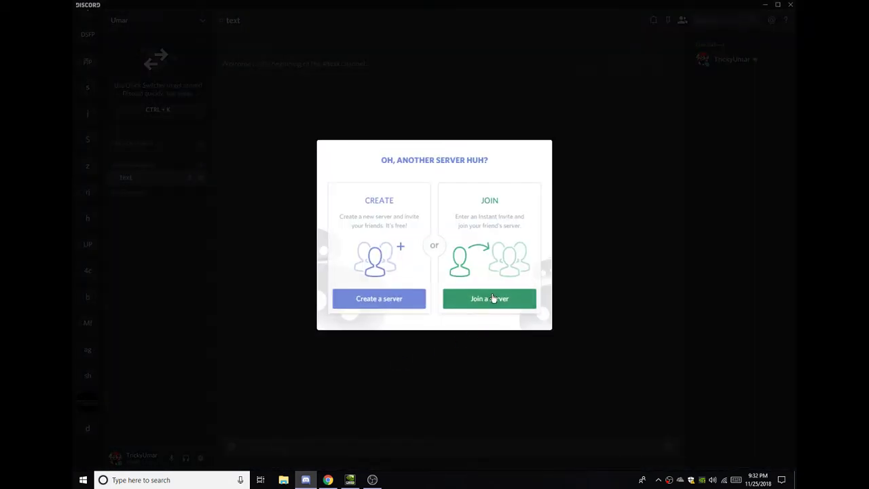
left_click(489, 298)
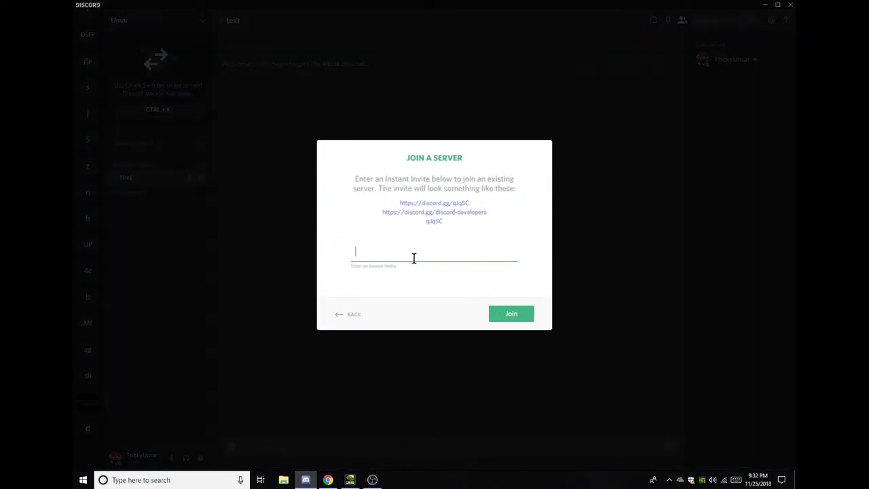
left_click(353, 313)
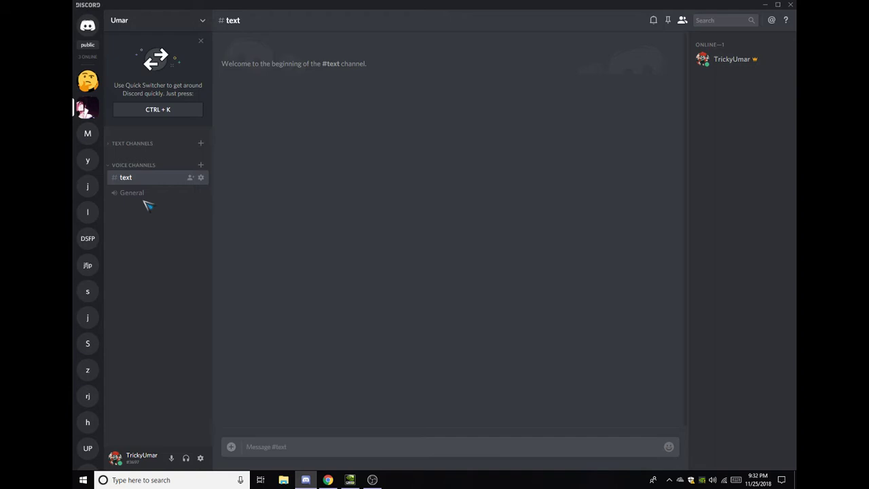
Step: Browse the what-should-i-do and general channels to view the posted MediaFire link
left_click(133, 144)
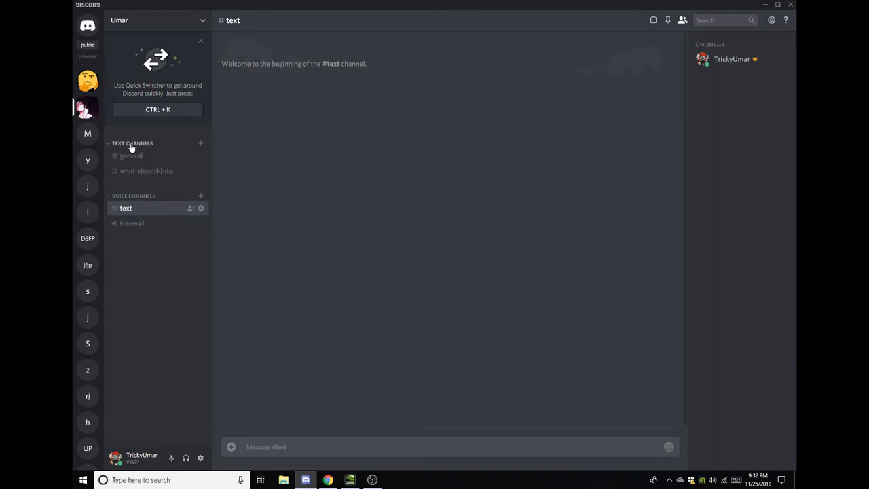
left_click(147, 171)
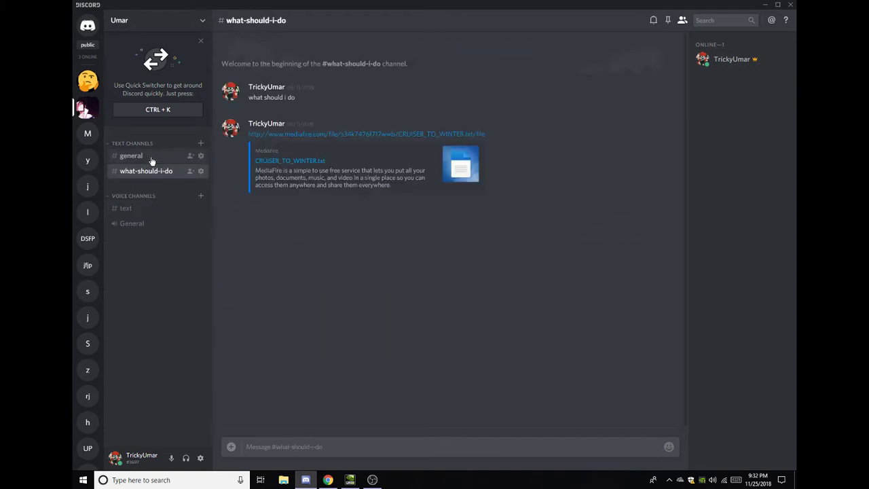
left_click(131, 155)
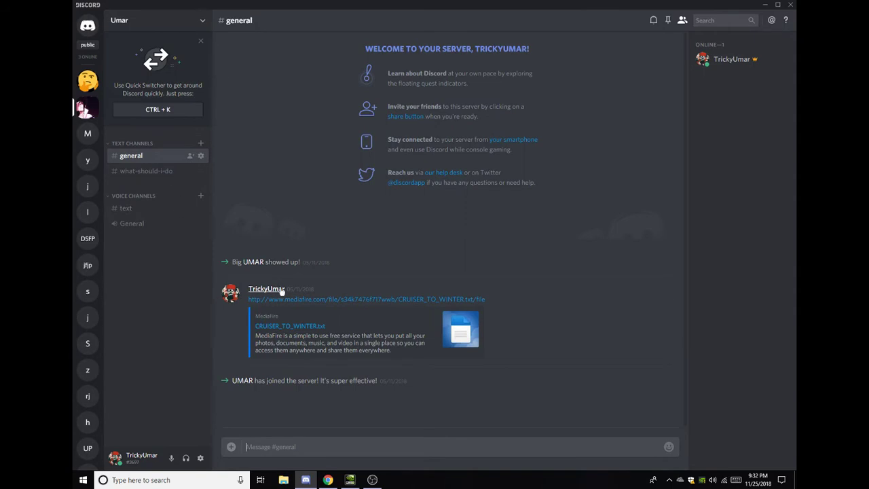
mouse_move(147, 171)
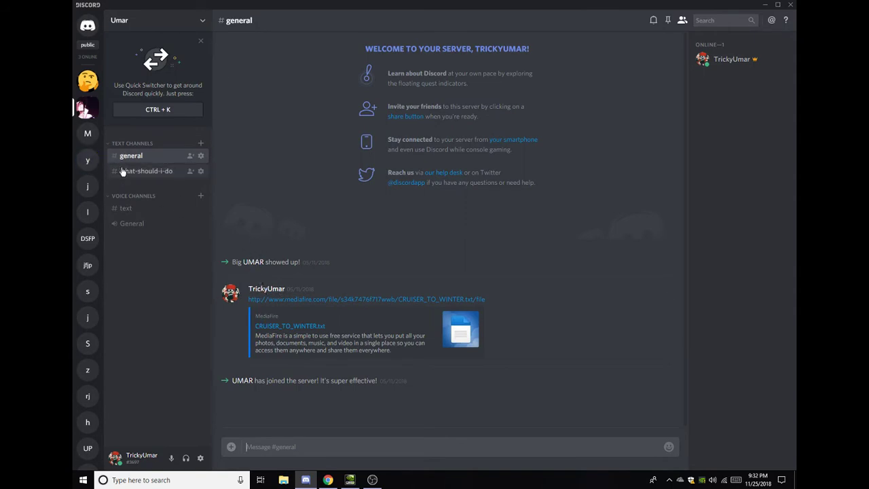
left_click(146, 171)
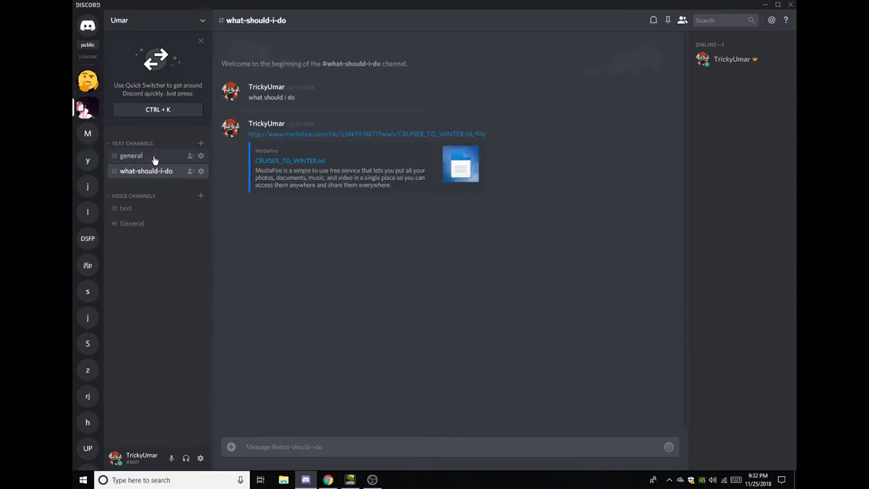
left_click(131, 155)
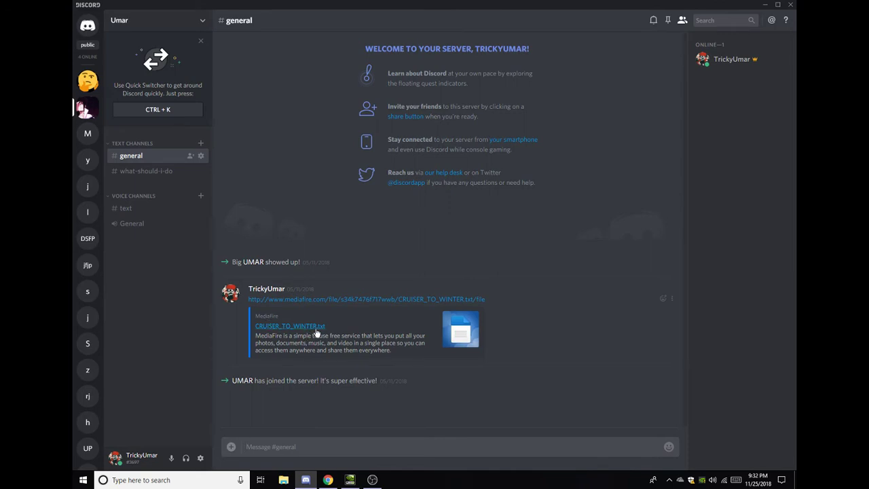
mouse_move(369, 424)
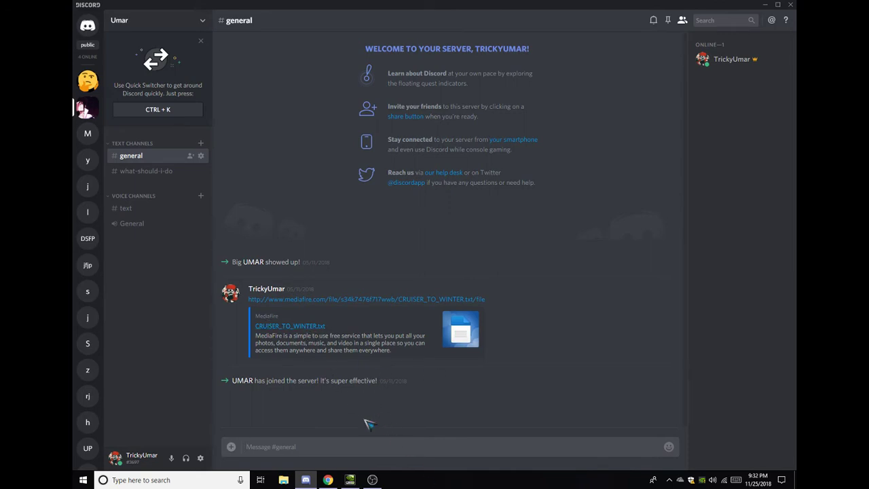
Step: Switch back to OBS from the taskbar
left_click(349, 481)
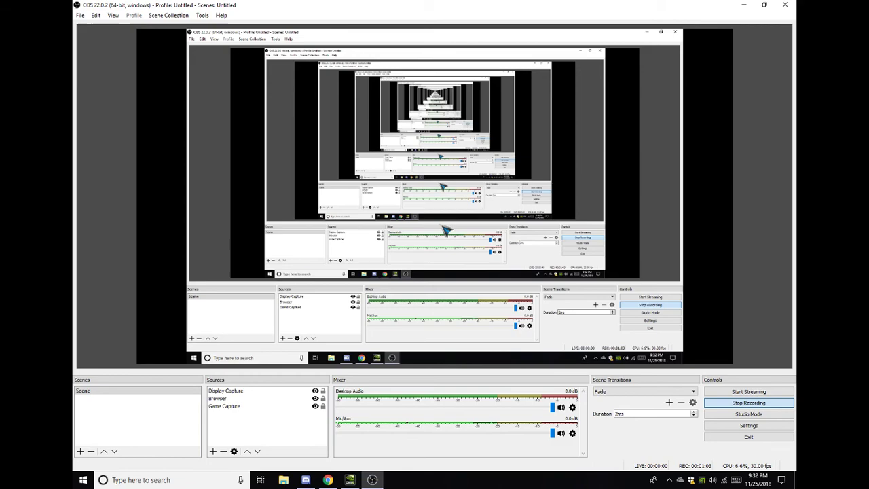